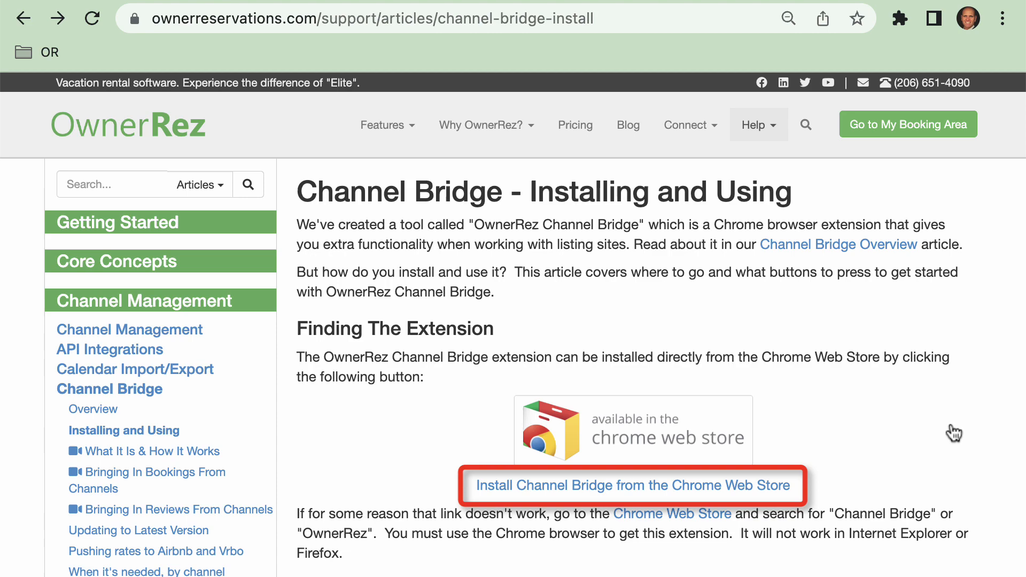
# Step: Add the OwnerRez Channel Bridge extension to Chrome from its Web Store listing
pyautogui.click(634, 485)
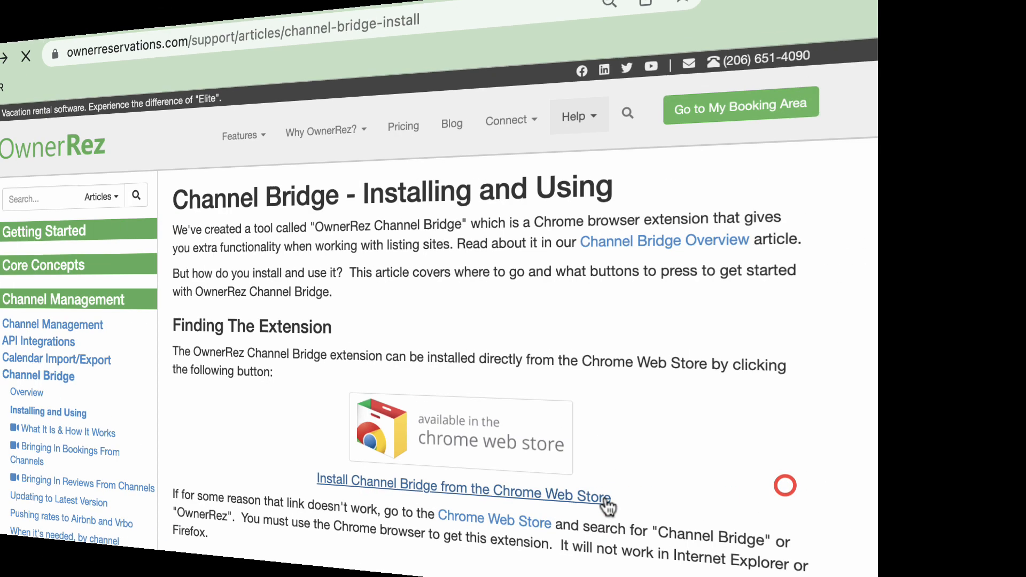
pyautogui.click(464, 487)
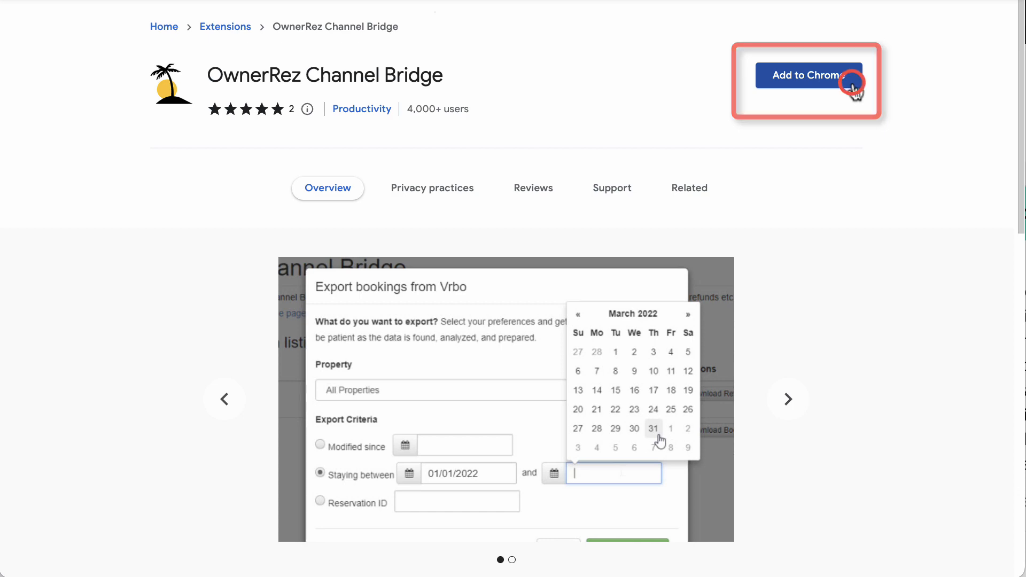
pyautogui.click(818, 75)
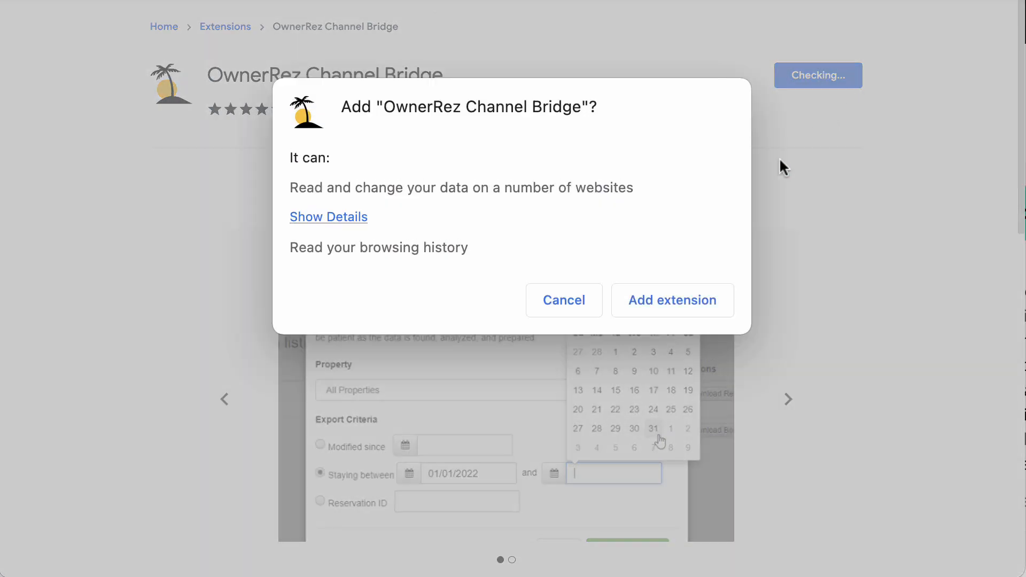
pyautogui.click(672, 300)
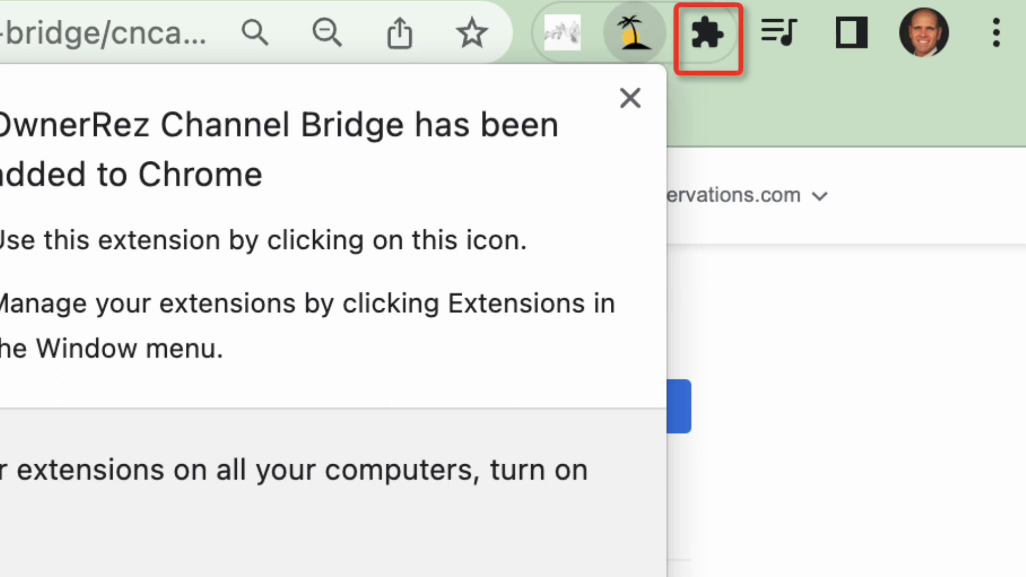
pyautogui.moveTo(710, 41)
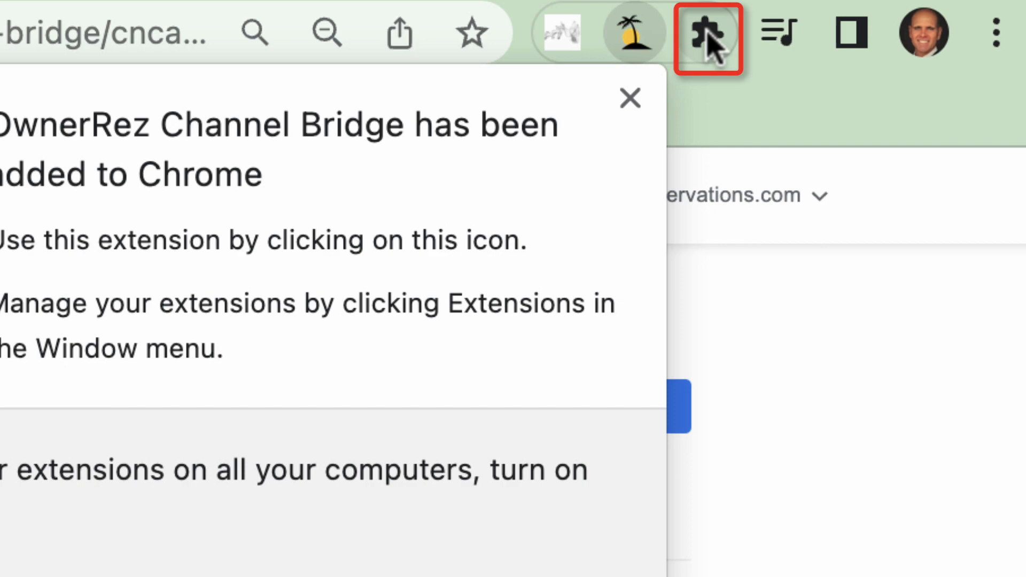
# Step: Pin OwnerRez Channel Bridge to the toolbar and bring up its export page
pyautogui.click(704, 31)
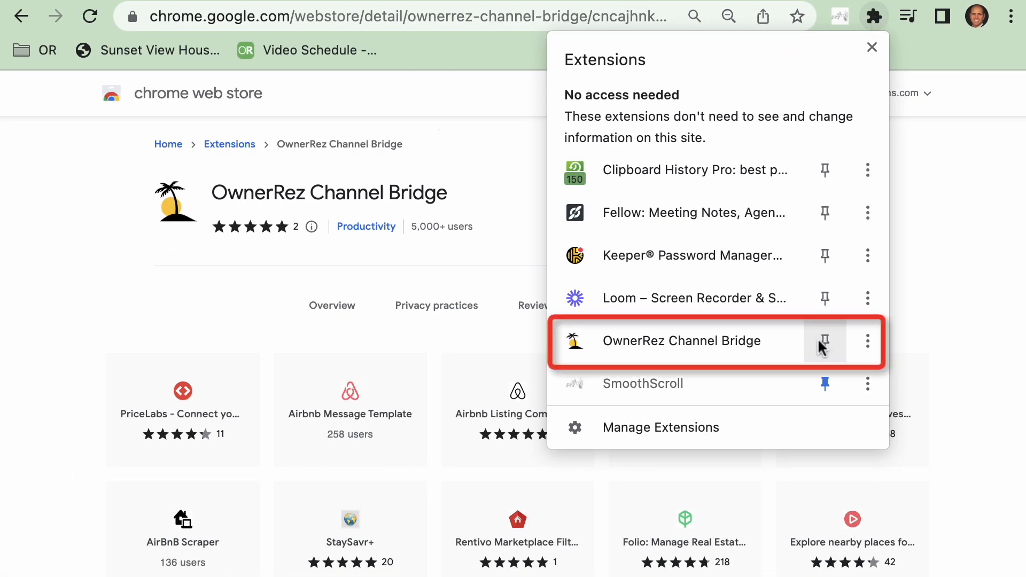
pyautogui.click(825, 341)
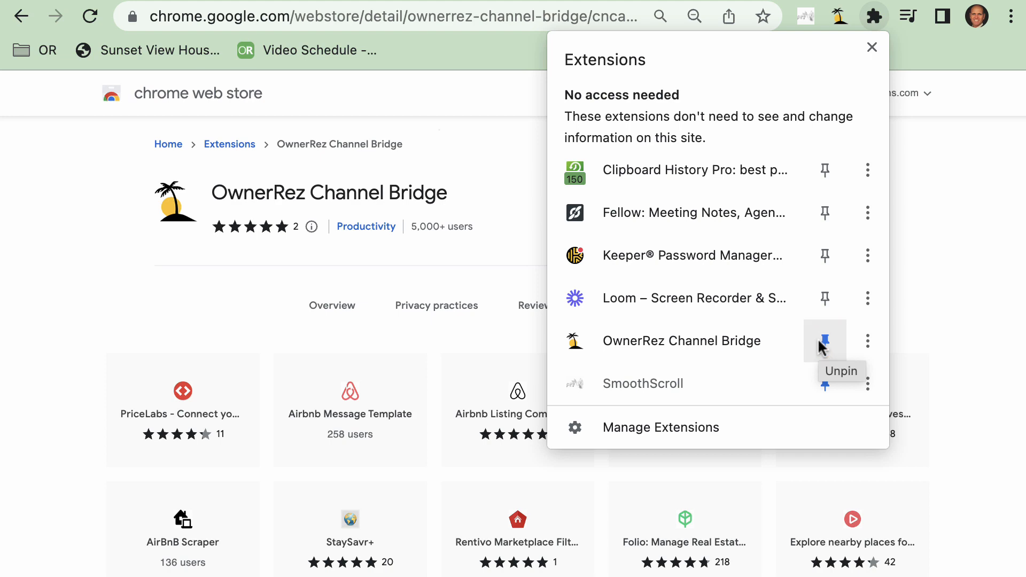
pyautogui.click(825, 341)
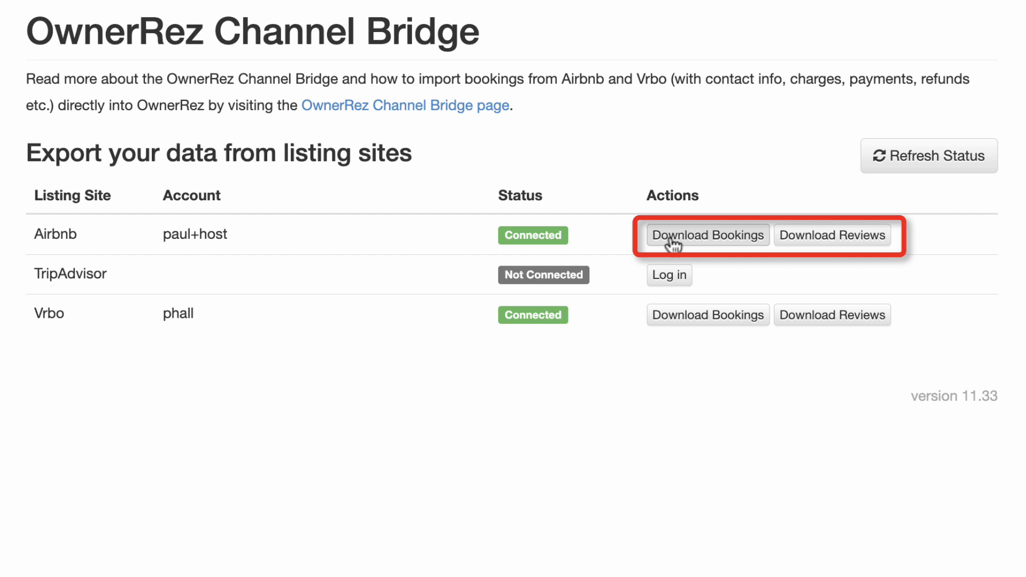
# Step: Start an Airbnb Download Bookings export for stays between 04/04/2022 and 05/11/2023
pyautogui.click(707, 235)
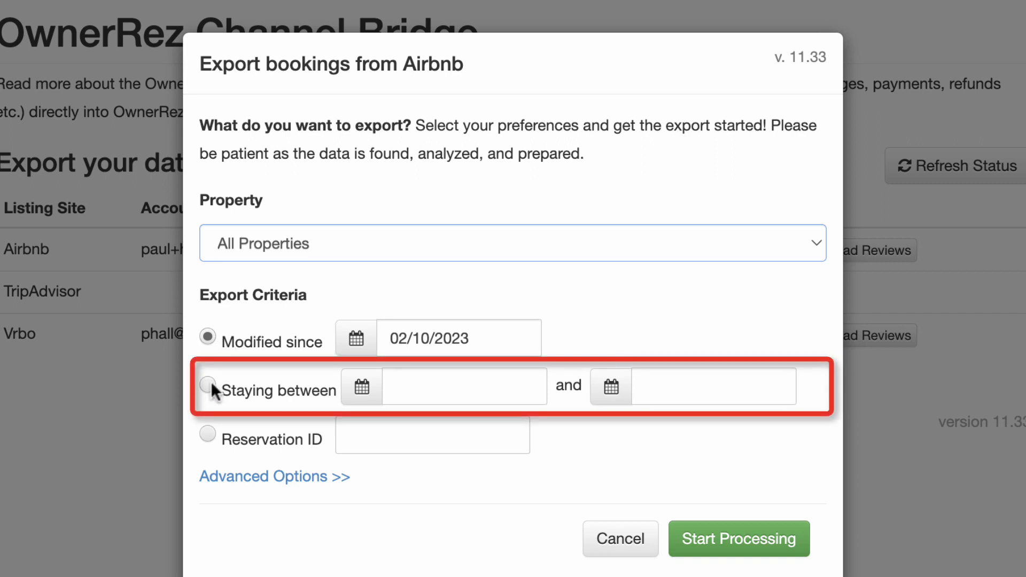
pyautogui.click(208, 389)
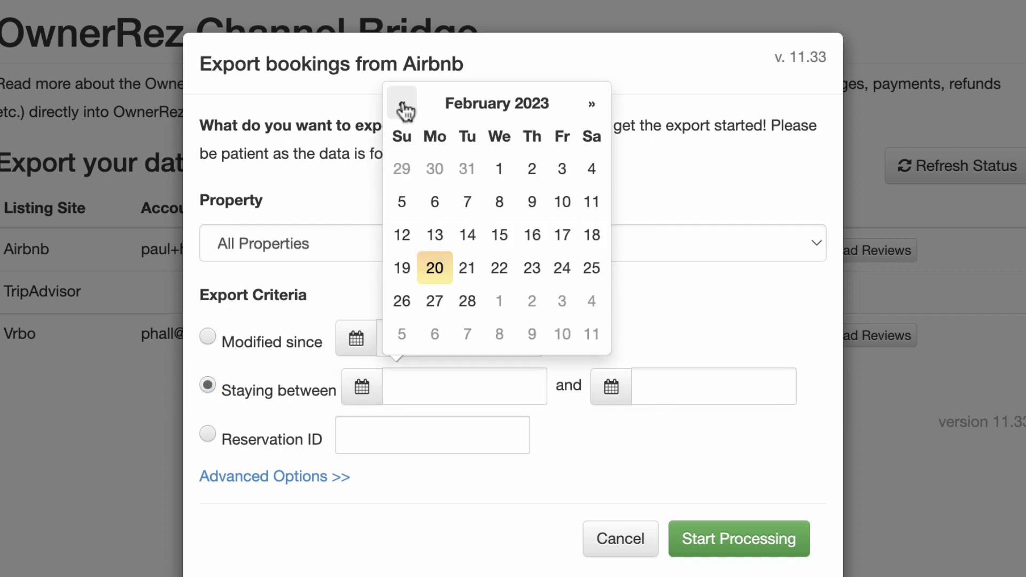
pyautogui.click(402, 105)
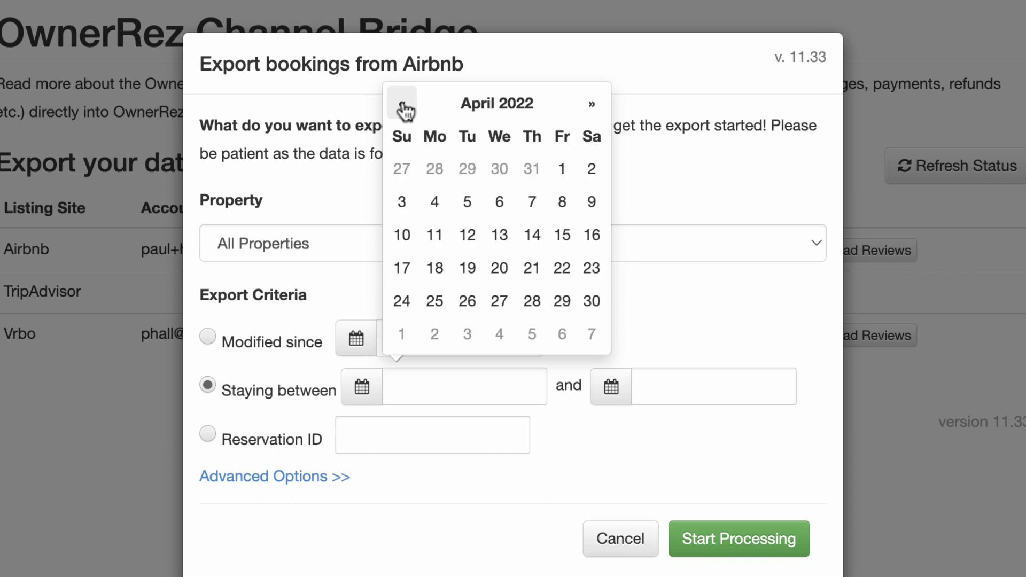
pyautogui.click(434, 202)
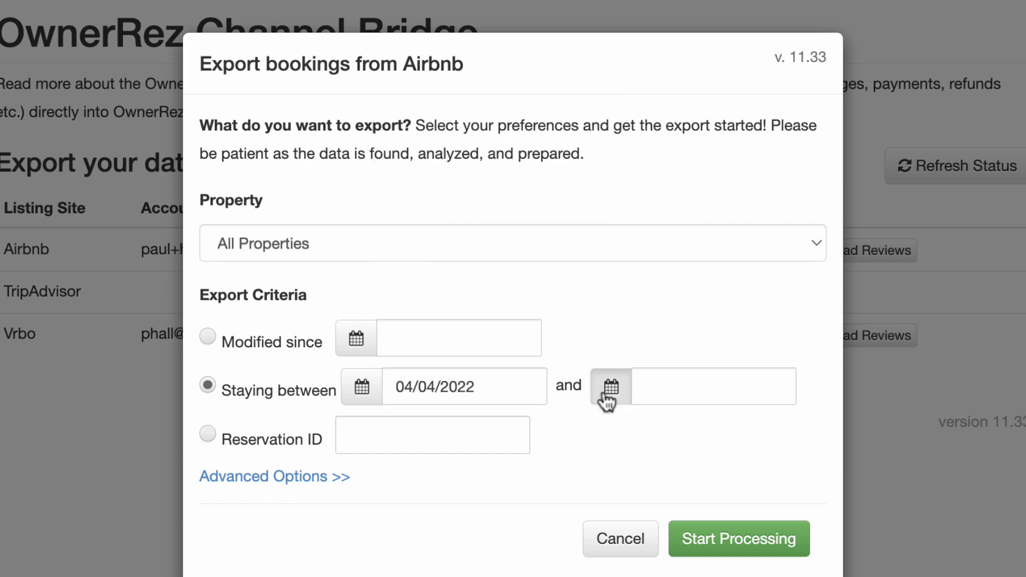
pyautogui.click(611, 387)
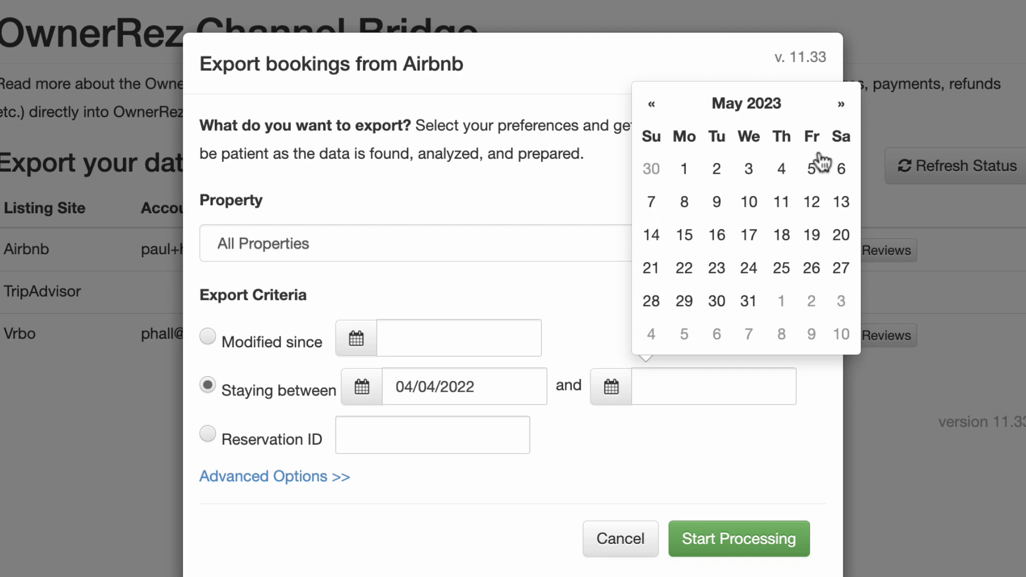
pyautogui.click(781, 203)
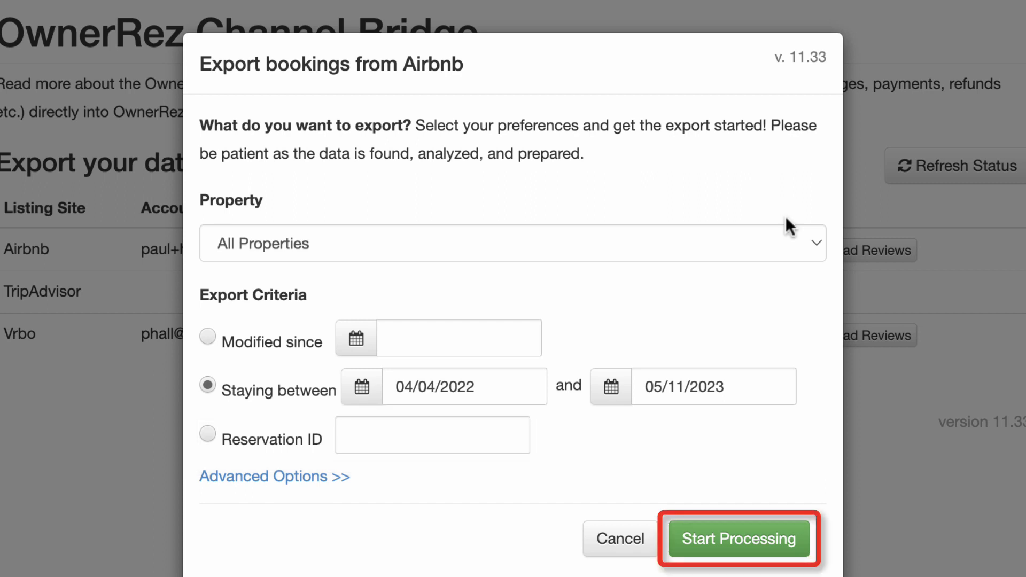
# Step: Process the Airbnb export so the Airbnb Account .xlsx file downloads, then dismiss the progress window
pyautogui.click(738, 538)
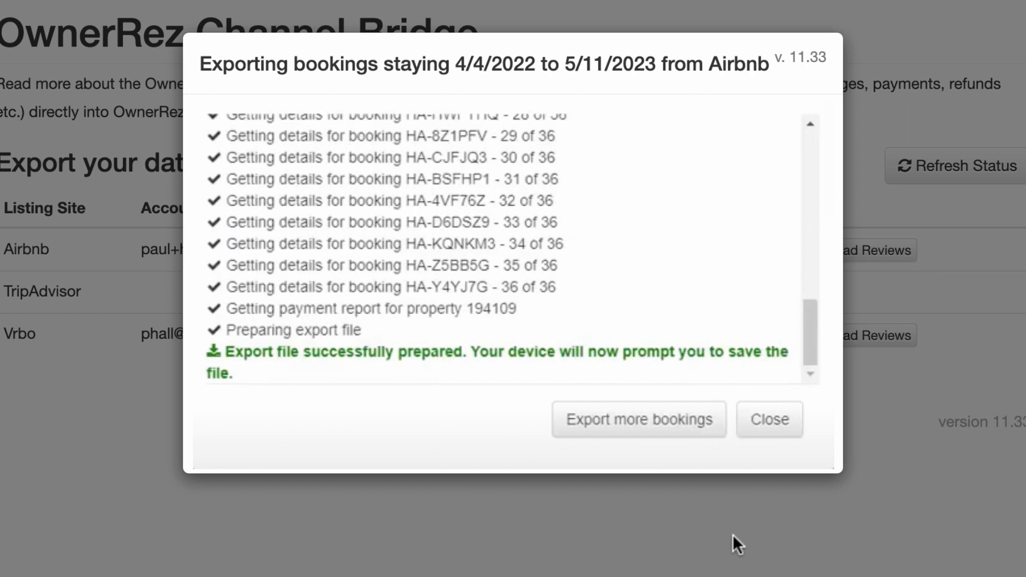
pyautogui.click(769, 419)
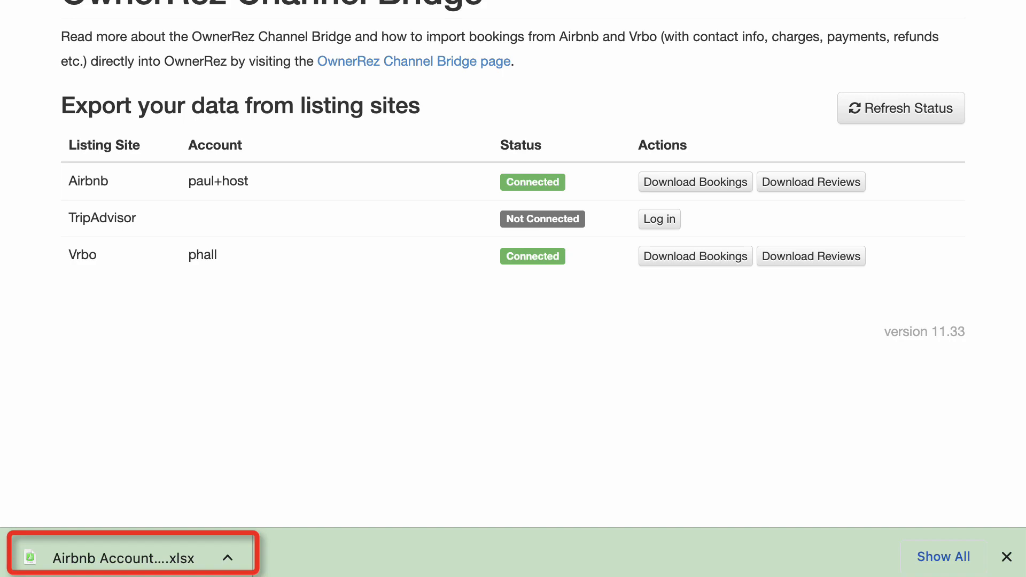
# Step: Start Import Bookings from Tools > Import/Export and load the Airbnb Account 2-23-2019.xlsx file
pyautogui.click(600, 16)
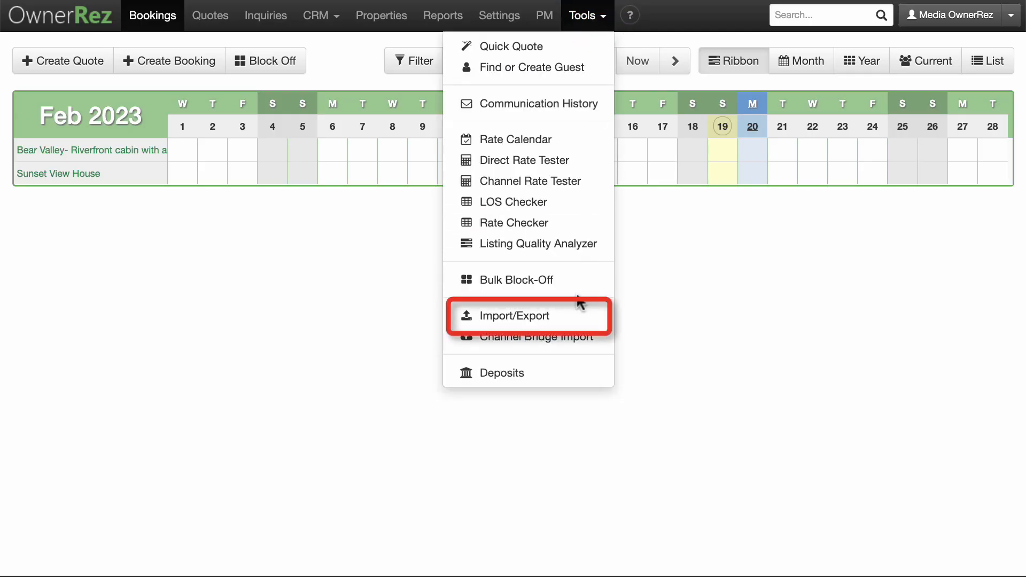
pyautogui.click(513, 316)
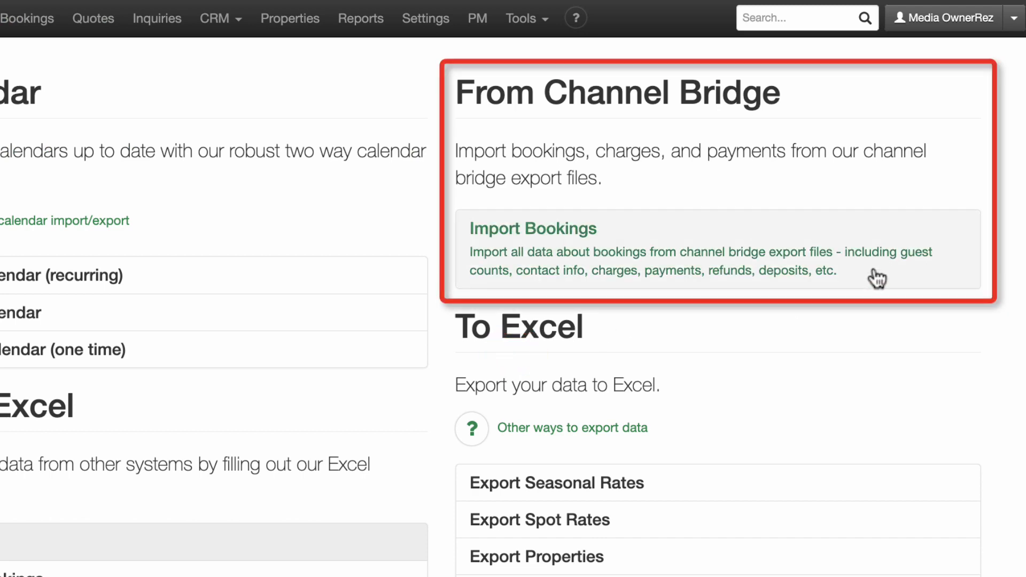
pyautogui.click(532, 229)
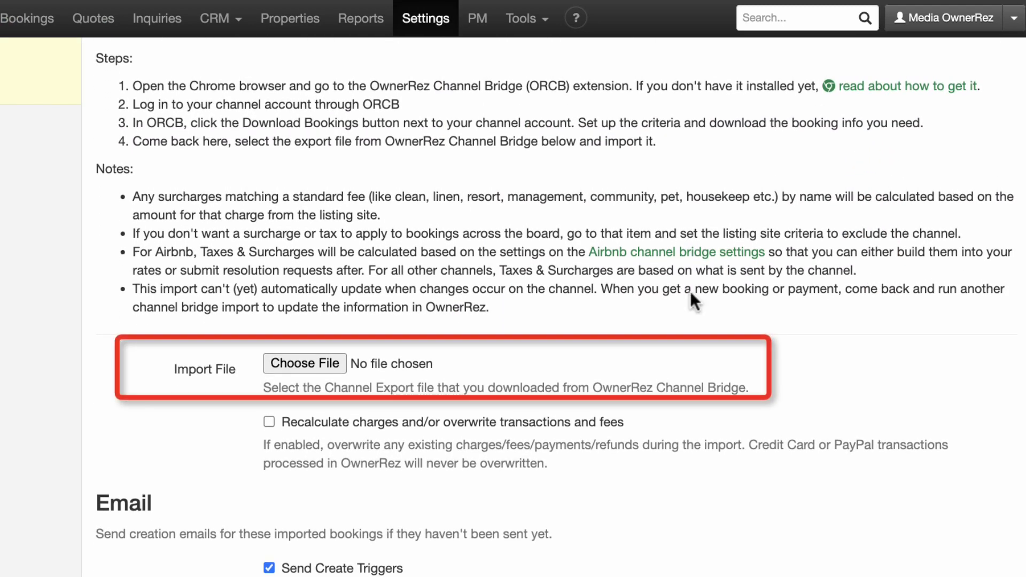
pyautogui.click(304, 363)
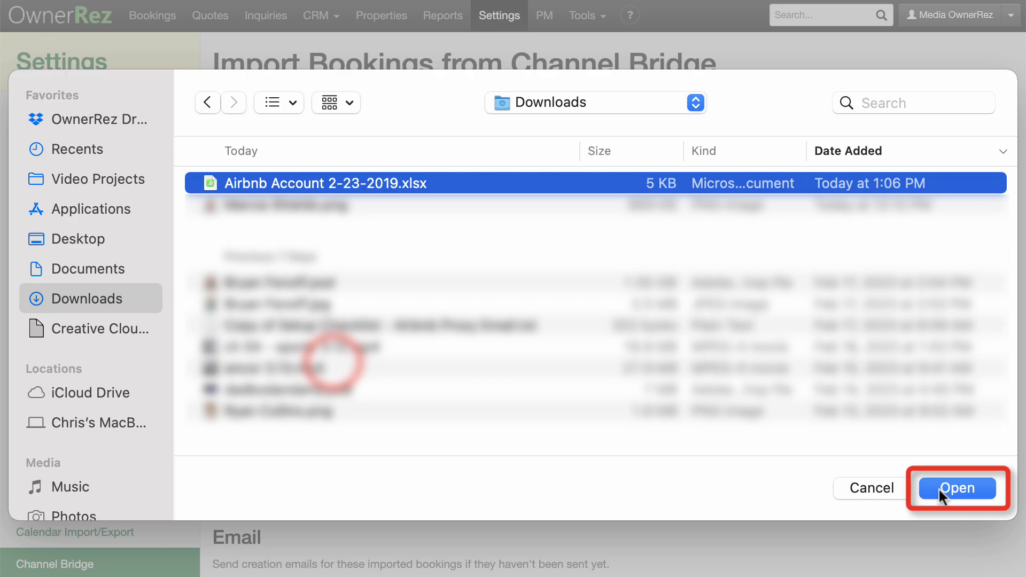
pyautogui.click(957, 487)
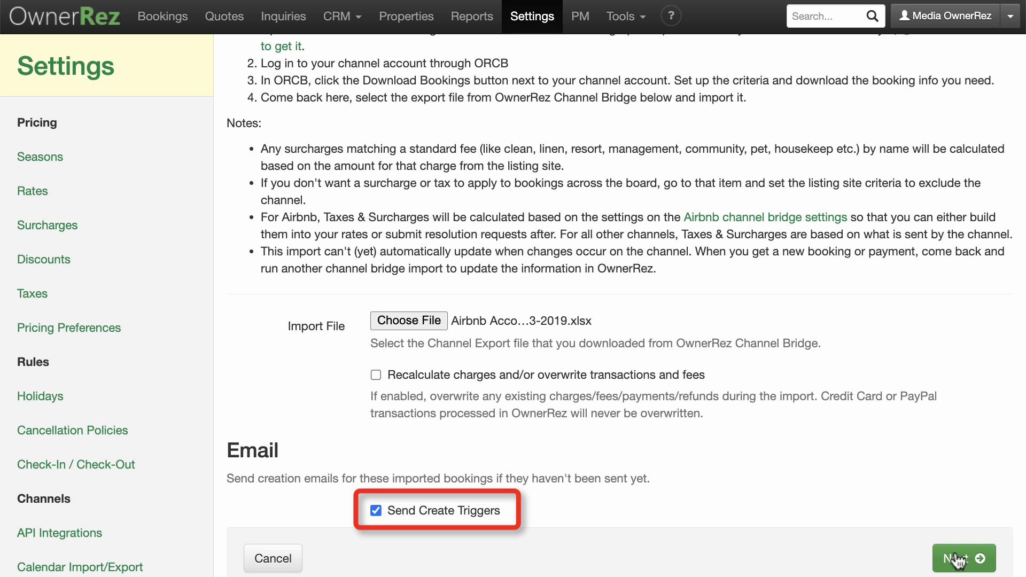
# Step: Analyze and finish the import: 6 rows processed, 4 bookings updated, 2 unchanged
pyautogui.click(958, 558)
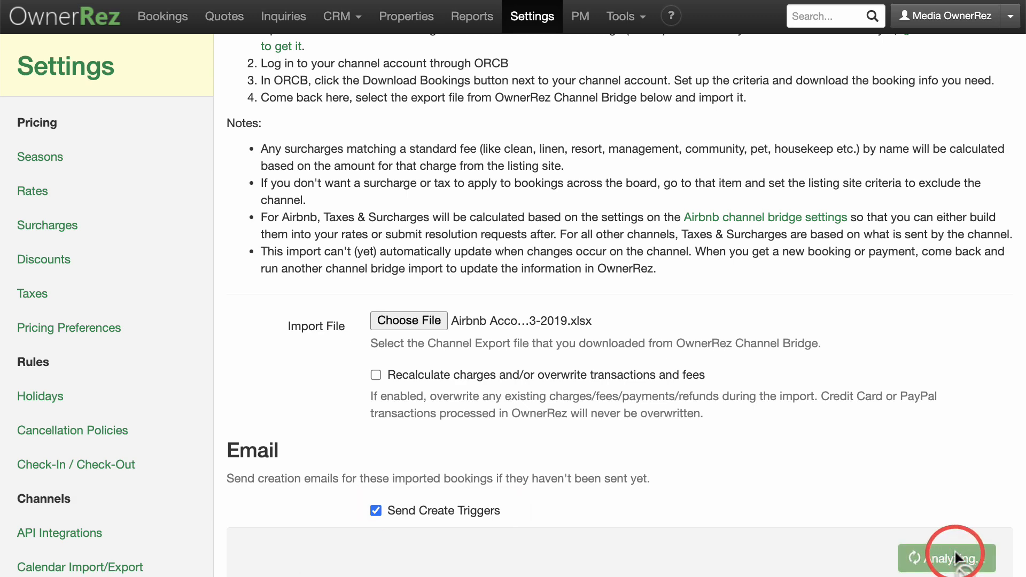
pyautogui.click(954, 558)
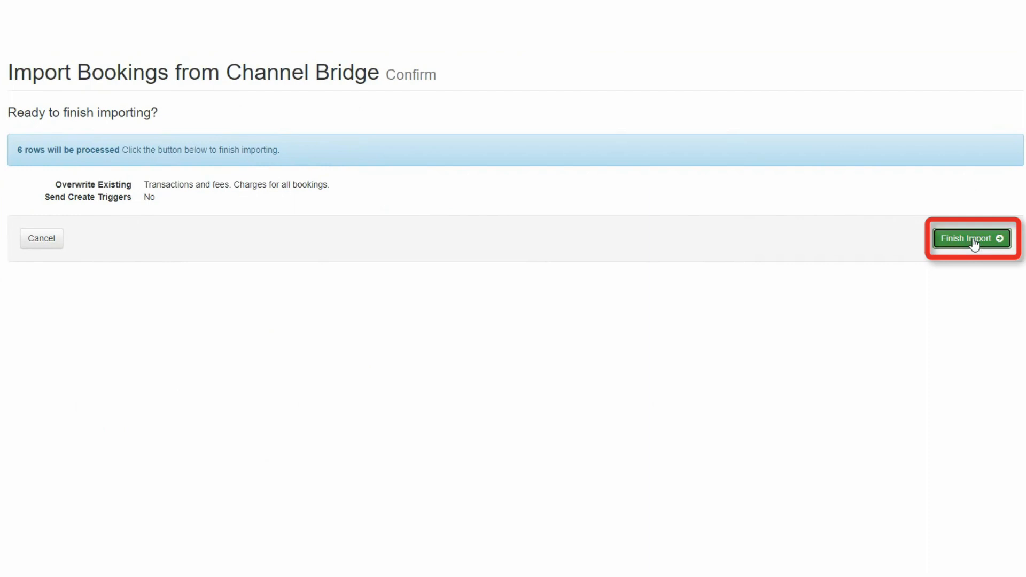
pyautogui.click(972, 238)
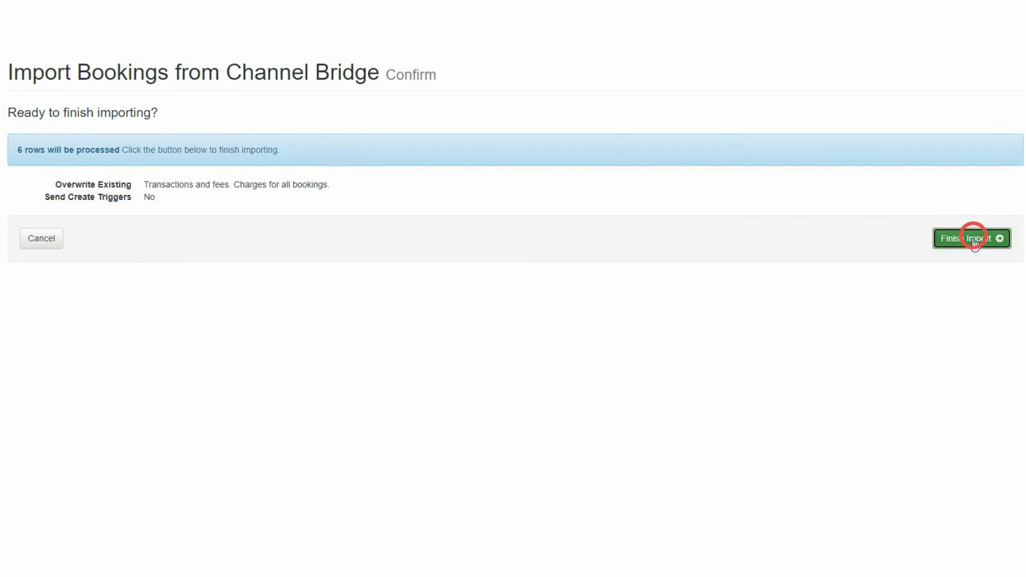
pyautogui.click(971, 237)
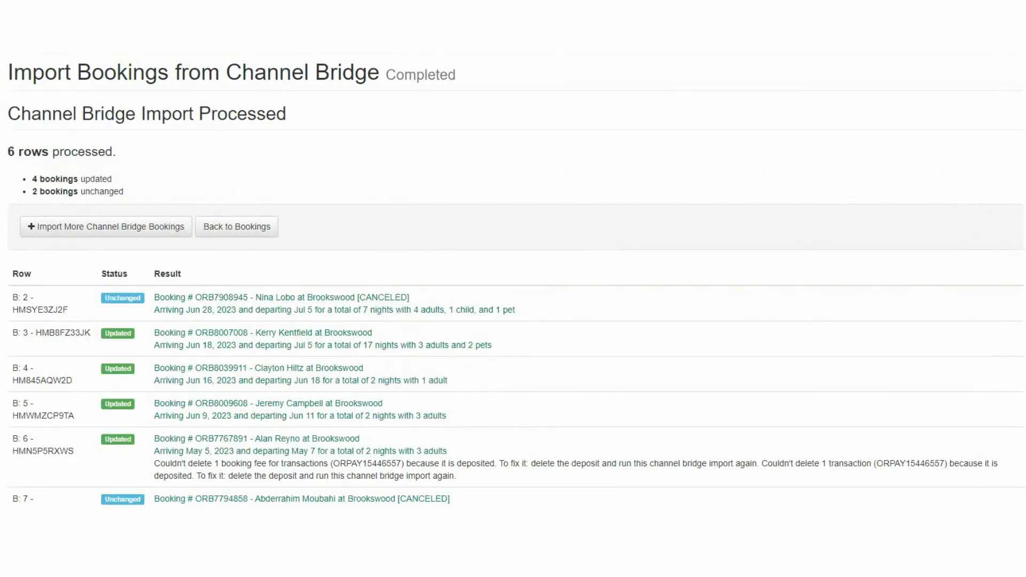